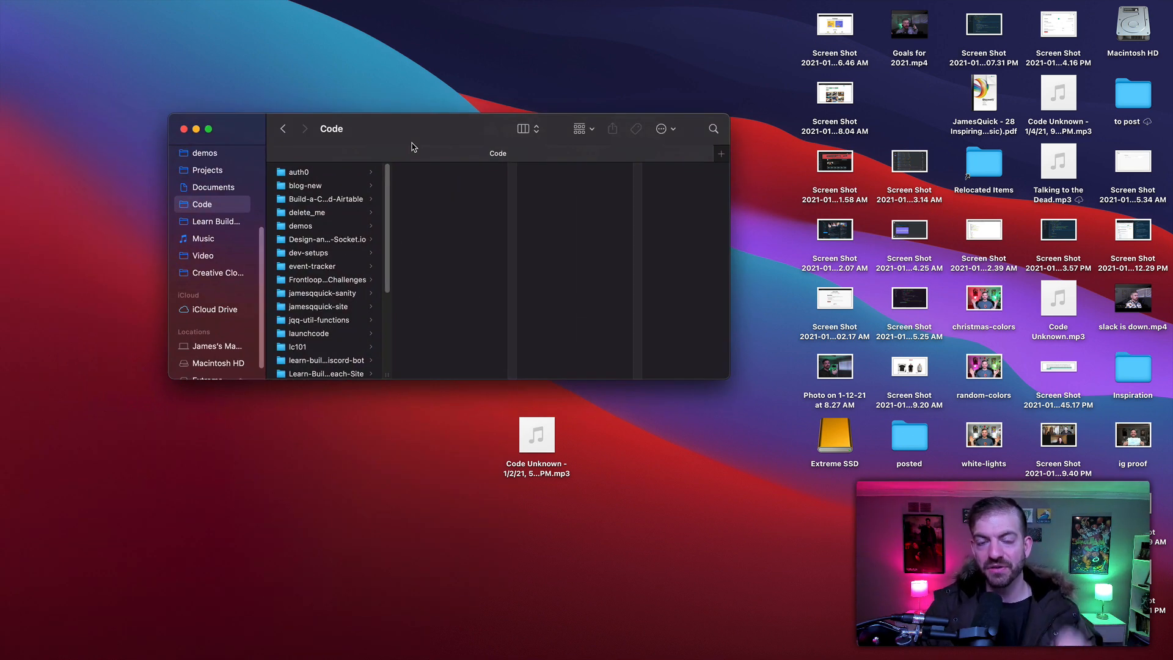
{"action": "mouse_move", "coordinate": [322, 258]}
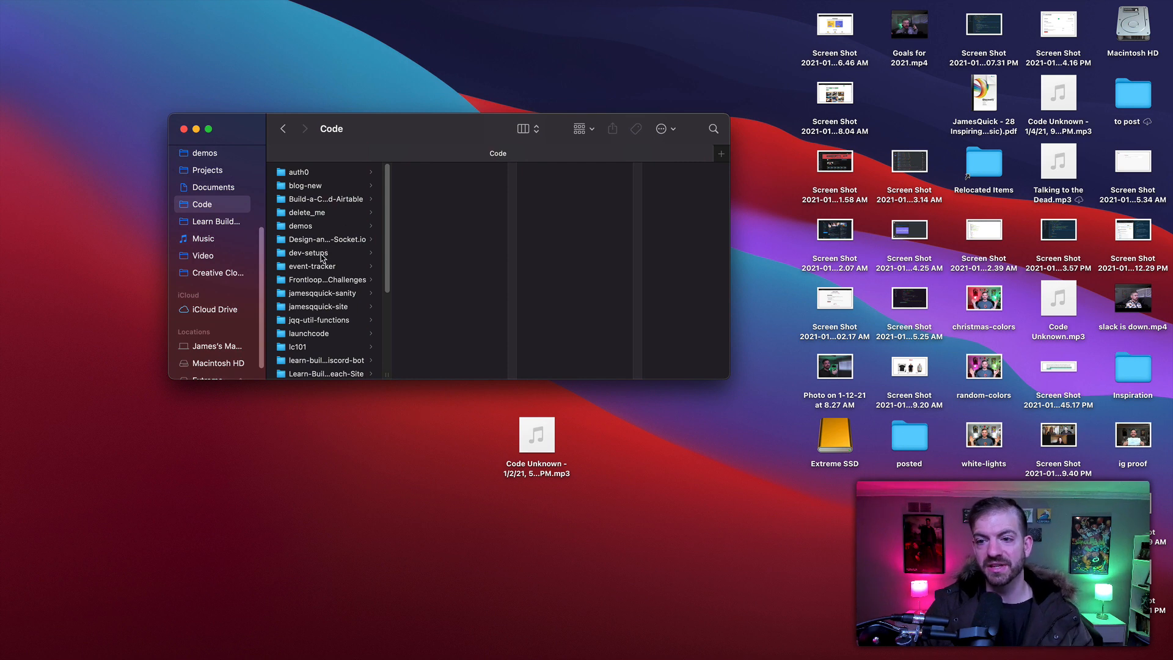
Step: Check the event-tracker and jamesquick-sanity folders' Quick Actions menu, which offers only Customize
{"action": "right_click", "coordinate": [313, 266]}
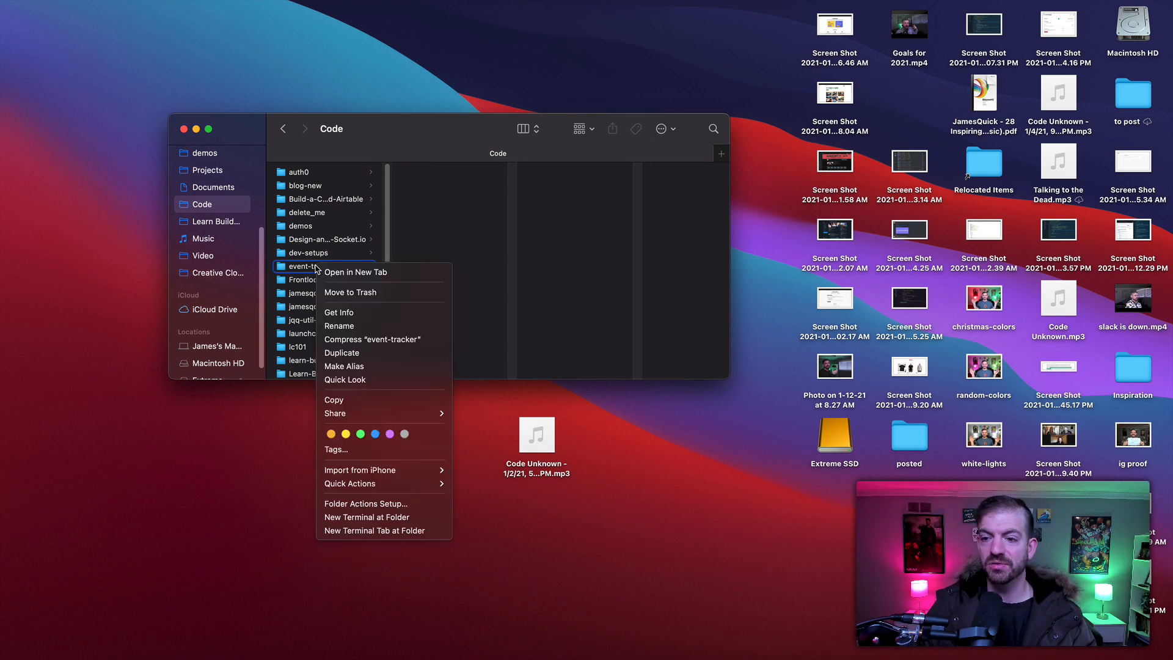
{"action": "mouse_move", "coordinate": [366, 503]}
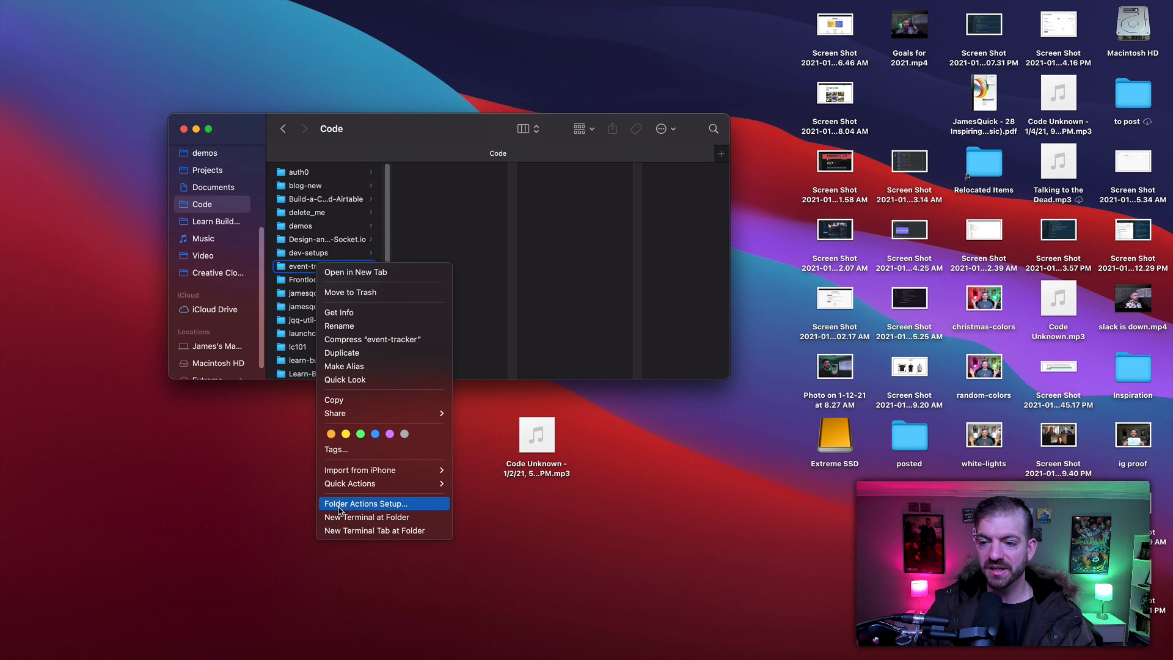
{"action": "mouse_move", "coordinate": [383, 339]}
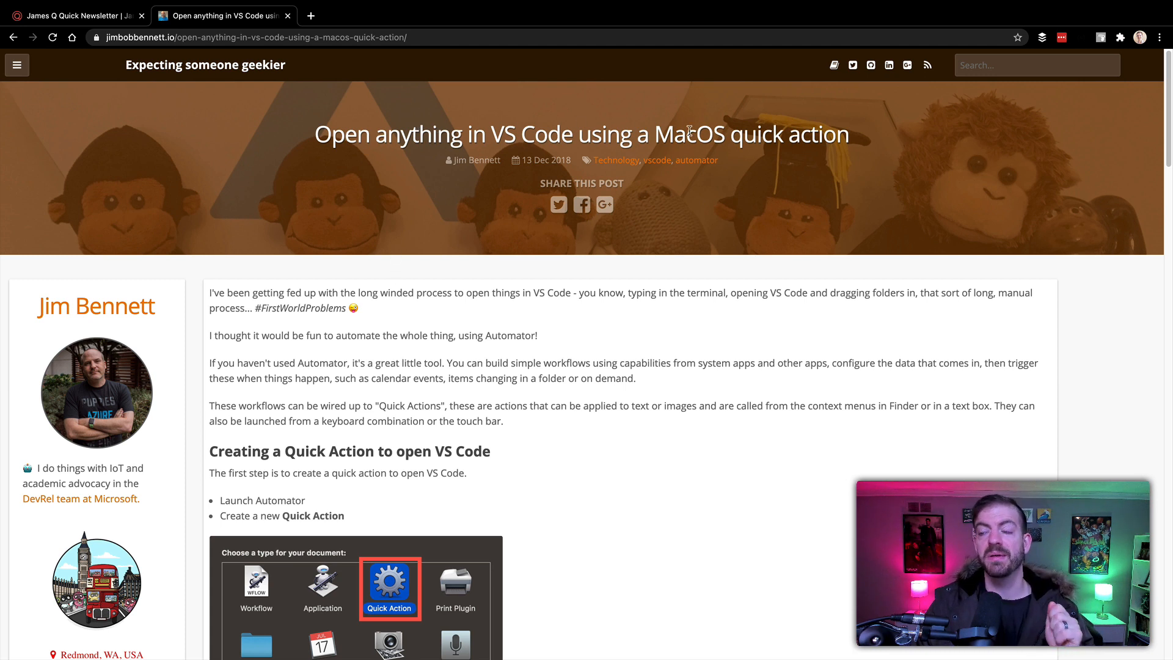
{"action": "mouse_move", "coordinate": [516, 169]}
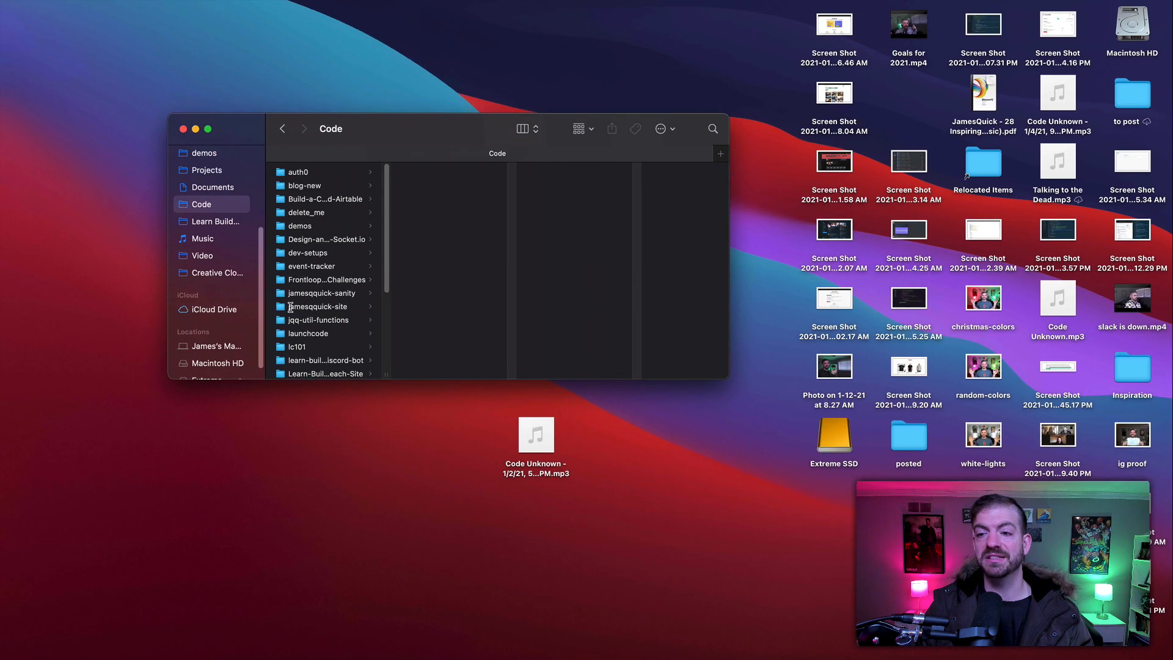
{"action": "right_click", "coordinate": [317, 293]}
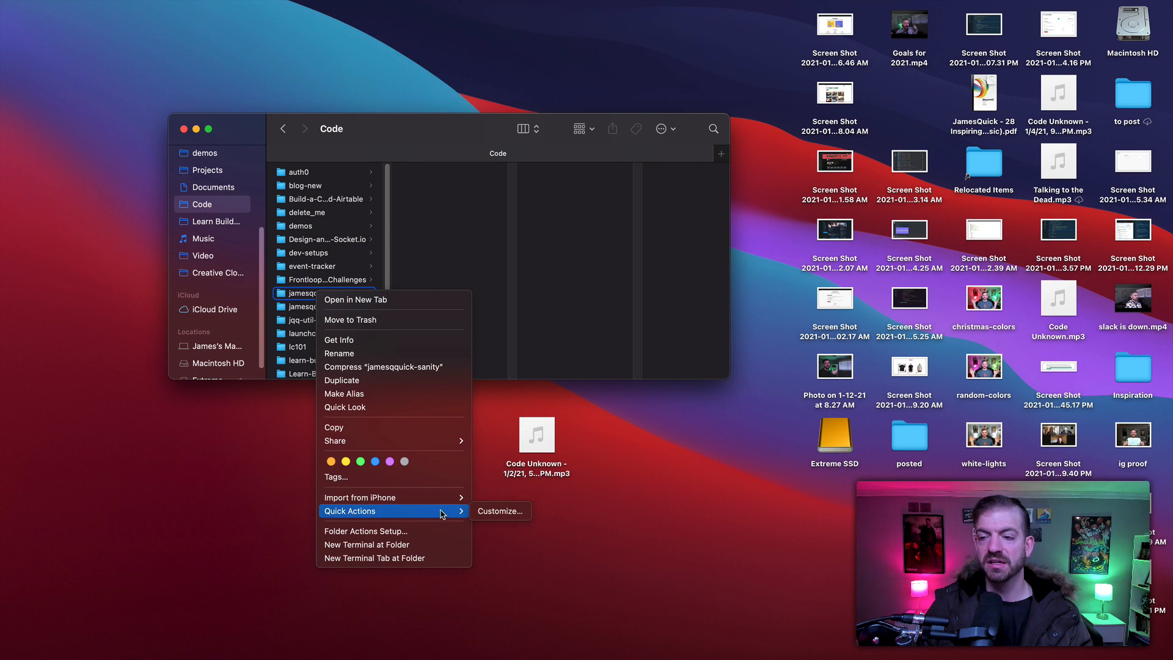
{"action": "left_click", "coordinate": [574, 255]}
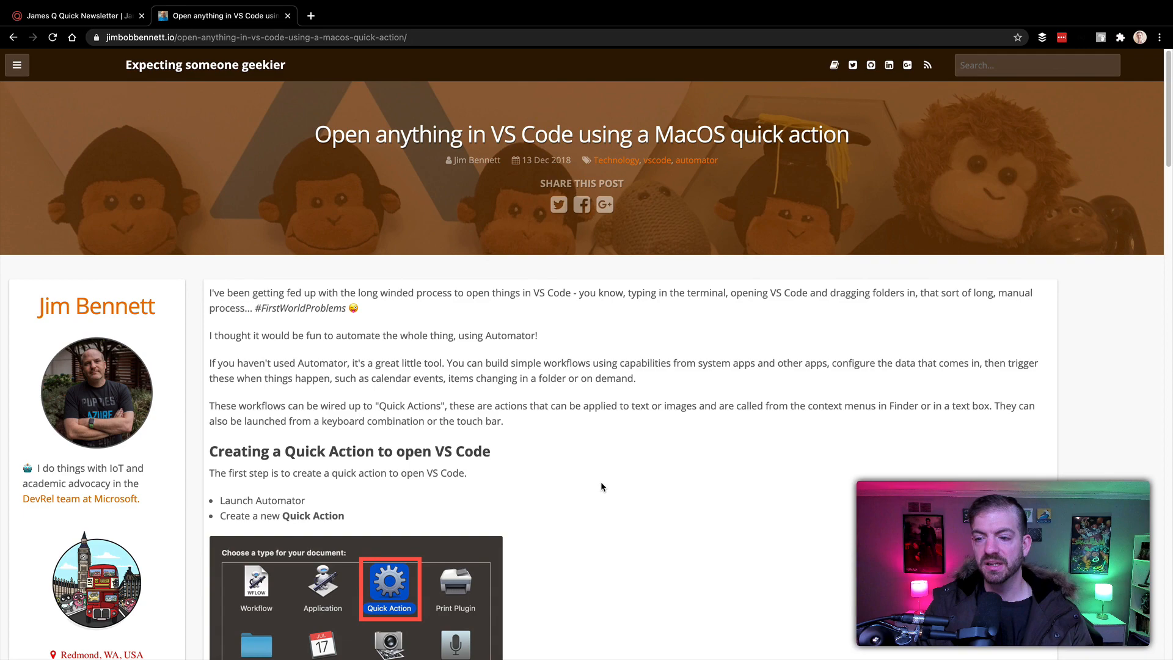
Step: Scroll down through the VS Code Quick Action tutorial article
{"action": "scroll", "scroll_direction": "down", "scroll_amount": 3}
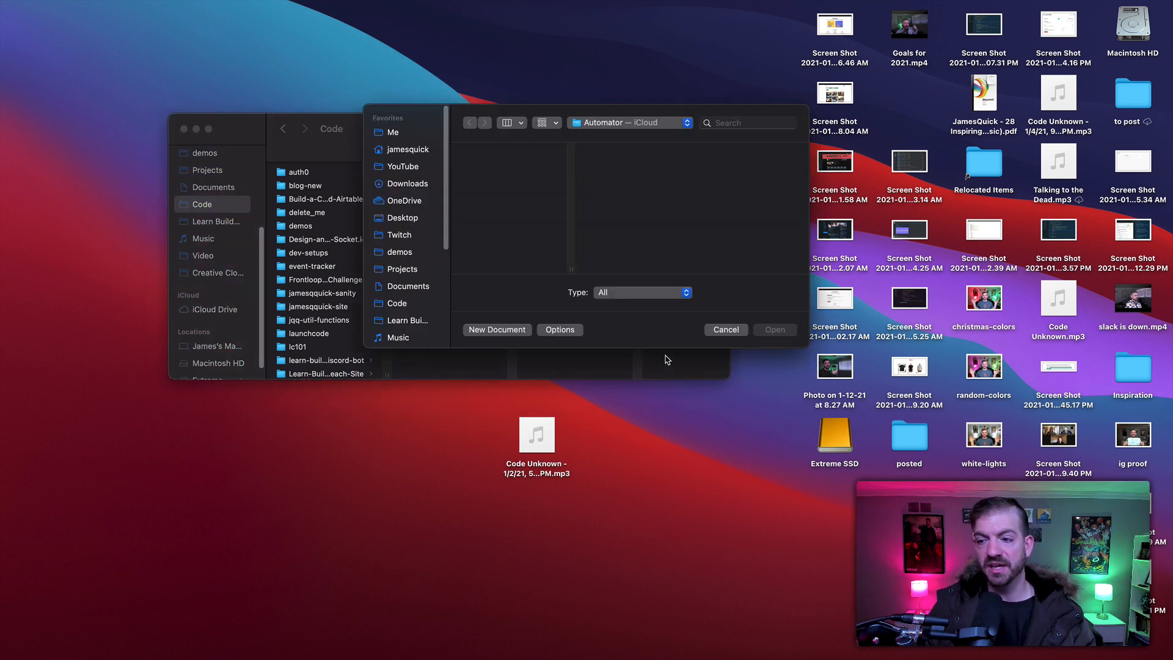
Step: Start a new Automator document from the Quick Action template
{"action": "left_click", "coordinate": [724, 329]}
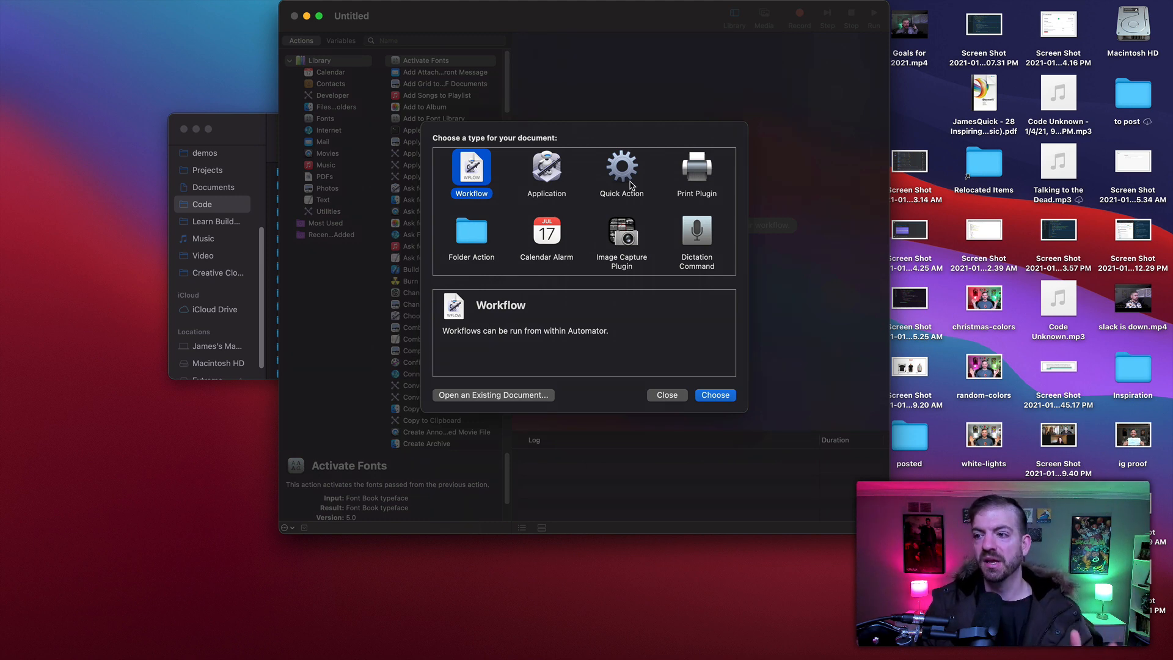
{"action": "left_click", "coordinate": [713, 395]}
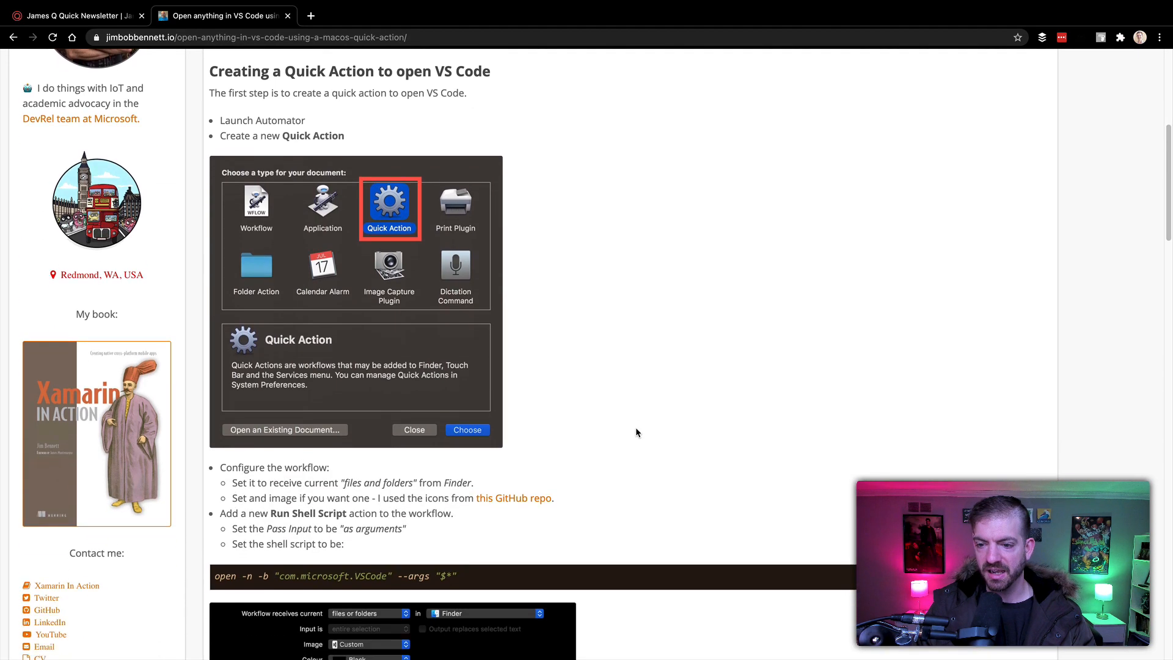
{"action": "scroll", "scroll_direction": "down", "scroll_amount": 3}
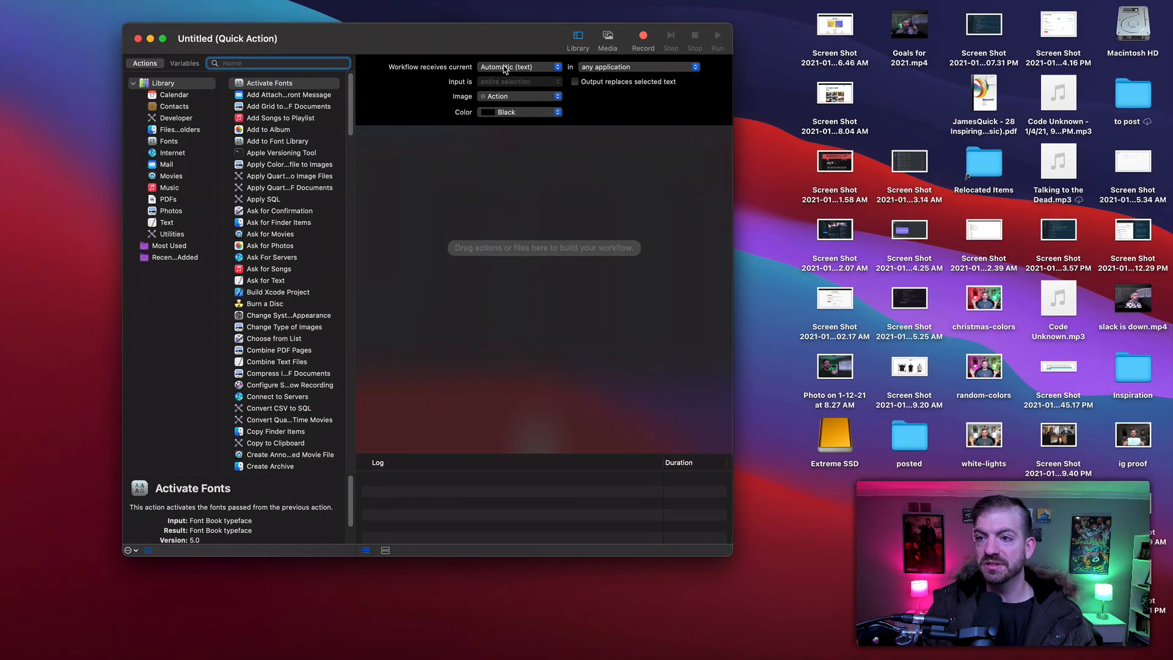
Step: Open the 'Workflow receives current' popup to view the available input types
{"action": "left_click", "coordinate": [517, 67]}
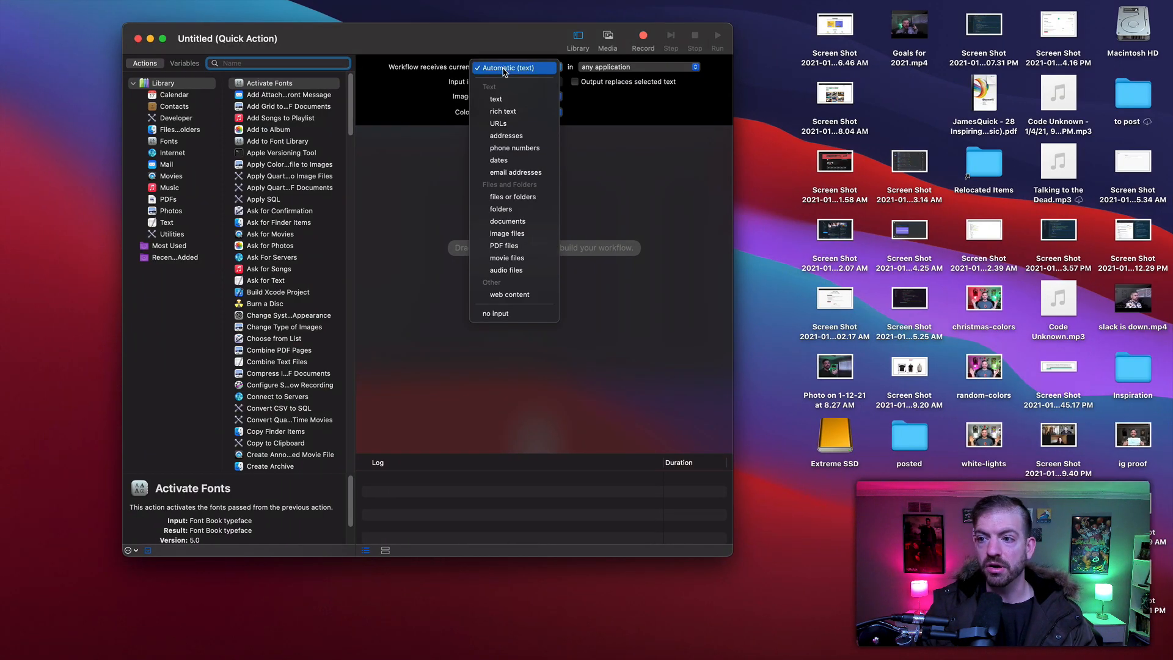
{"action": "mouse_move", "coordinate": [507, 233]}
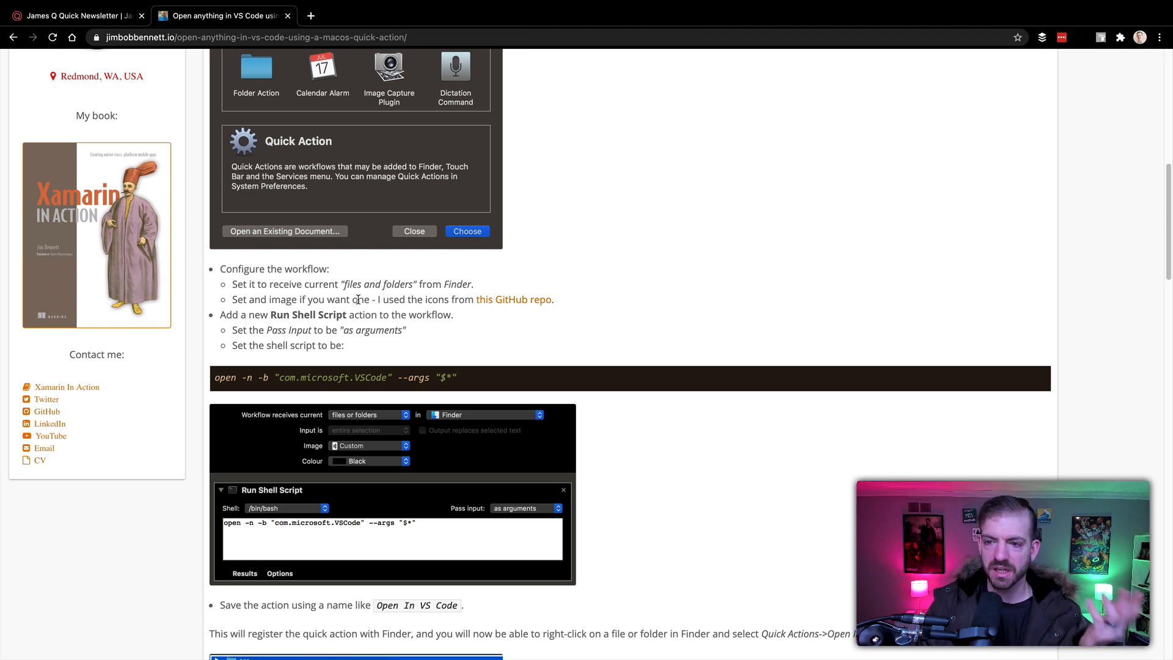
{"action": "mouse_move", "coordinate": [454, 359]}
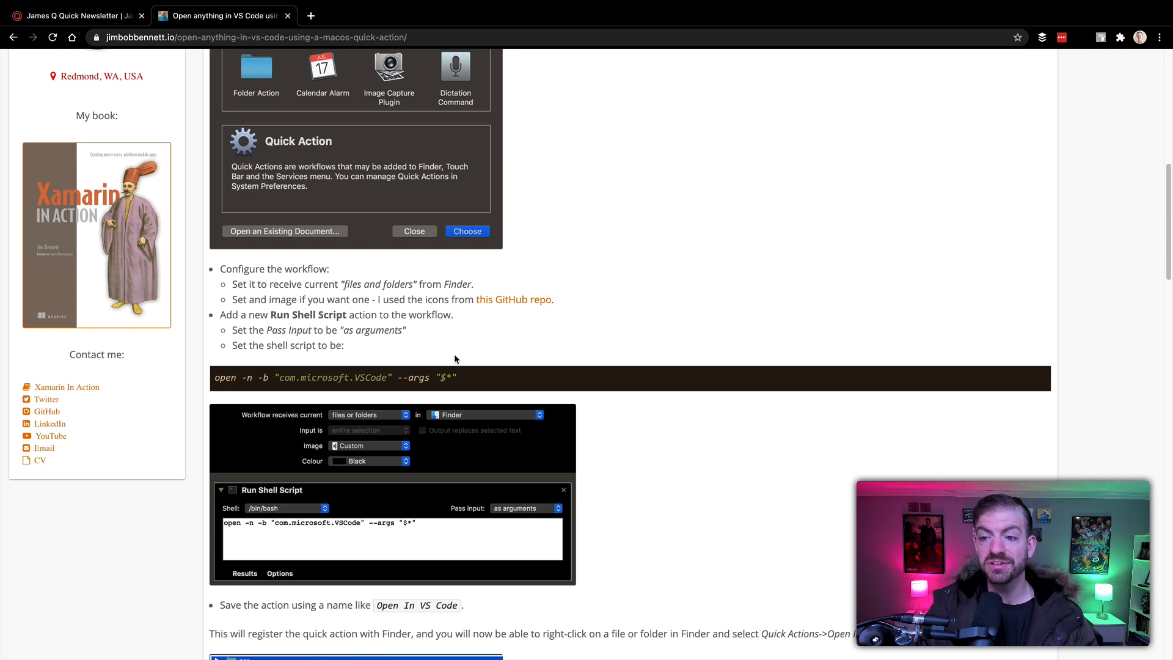
Step: Select the article's full open -n shell command line for copying
{"action": "triple_click", "coordinate": [337, 378]}
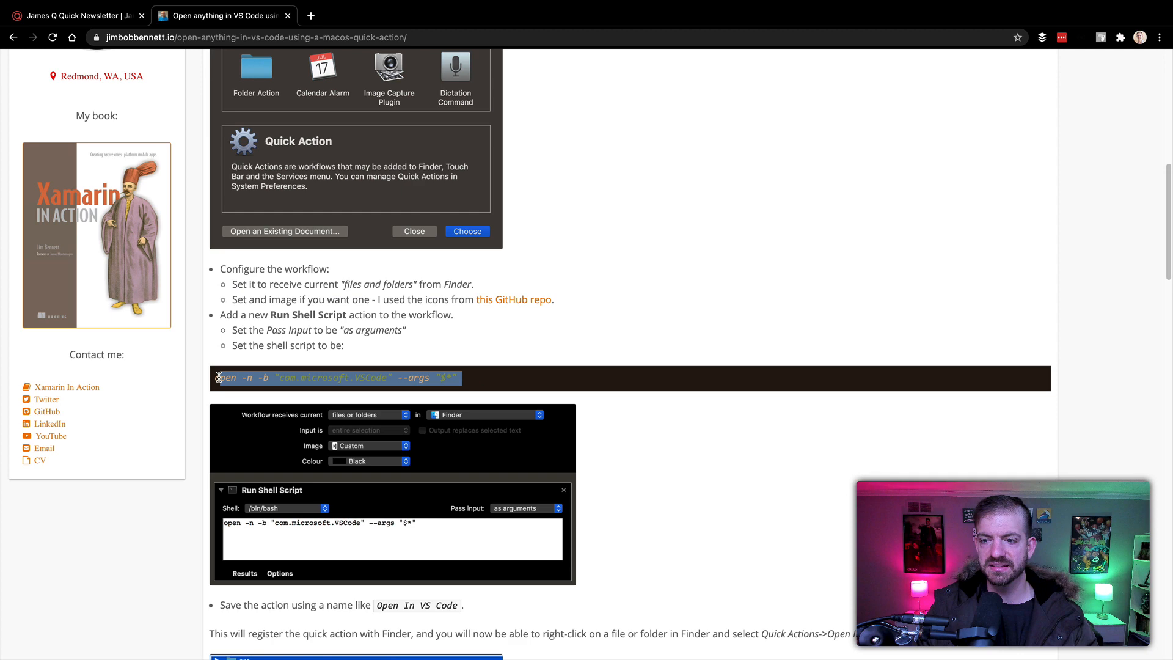
{"action": "mouse_move", "coordinate": [297, 371]}
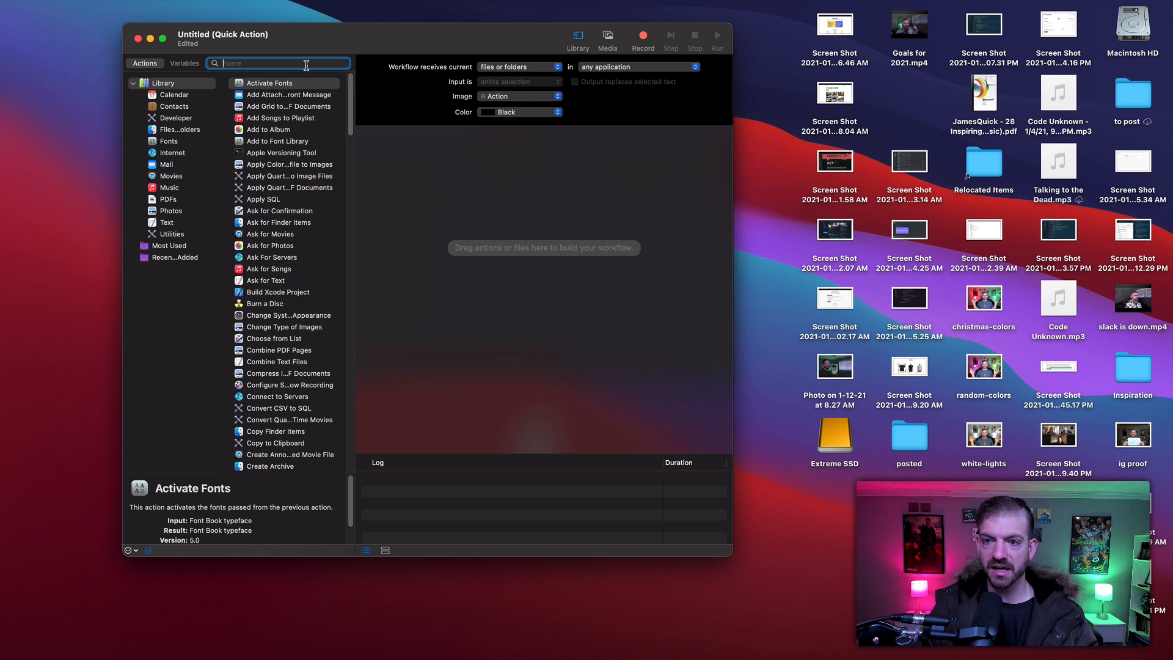
Step: Add Run Shell Script running open -n -b "com.microsoft.VSCode" --args "$*" under zsh, input as arguments
{"action": "type", "text": "shel"}
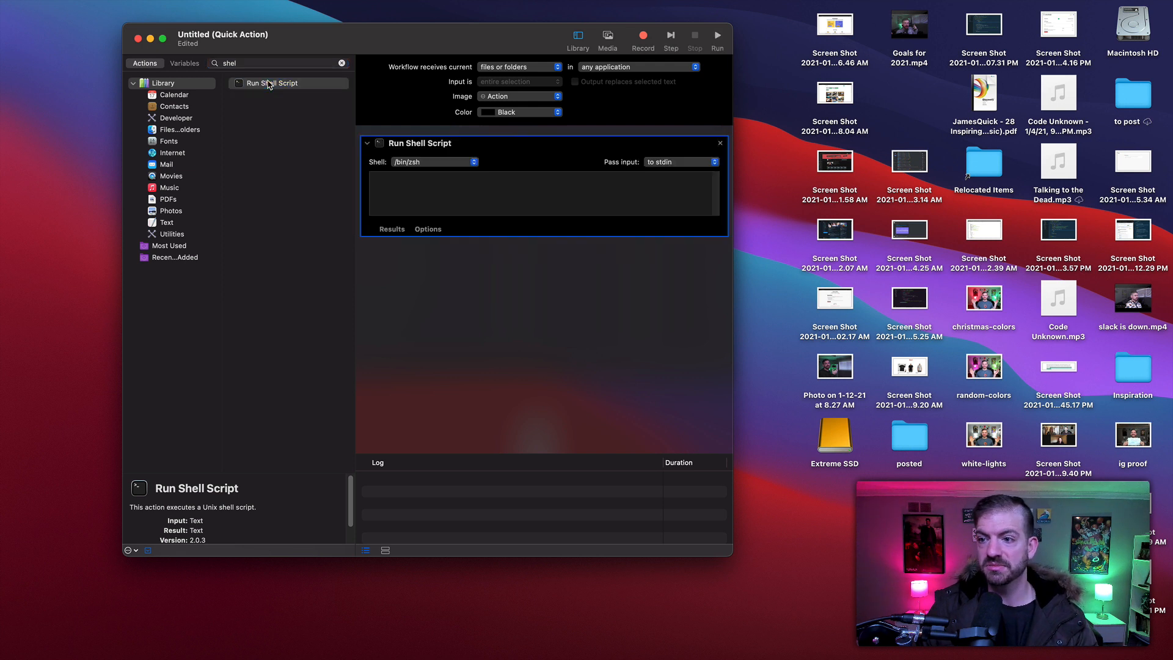
{"action": "type", "text": "open -n -b \"com.microsoft.VSCode\" --args \"$*\""}
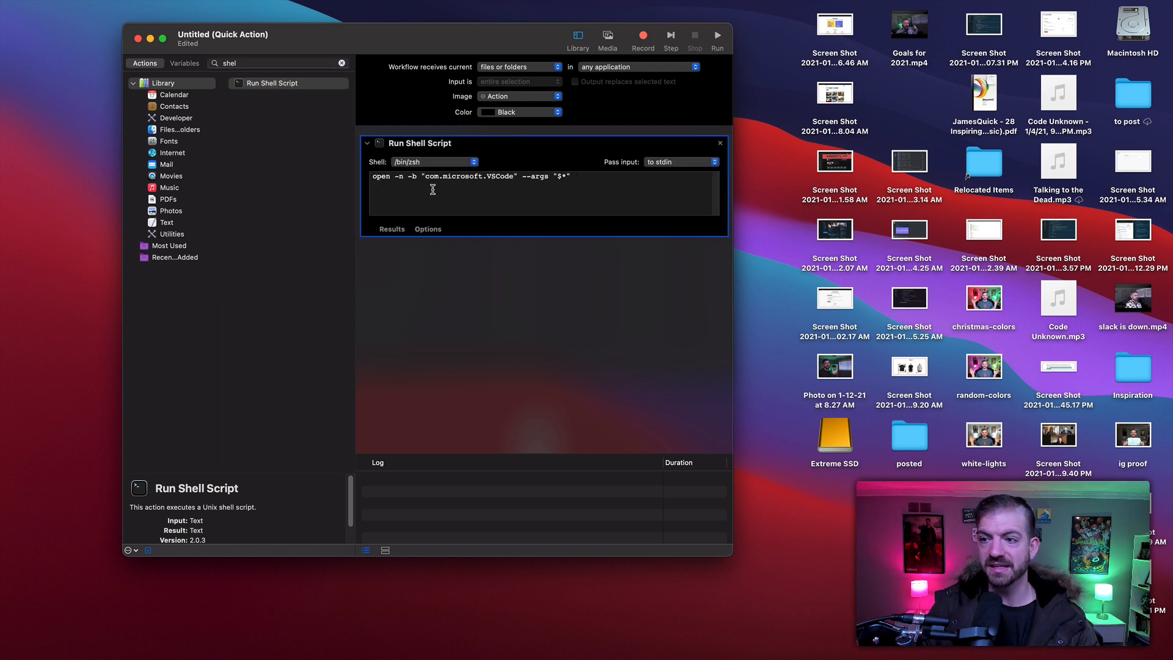
{"action": "left_click", "coordinate": [434, 161]}
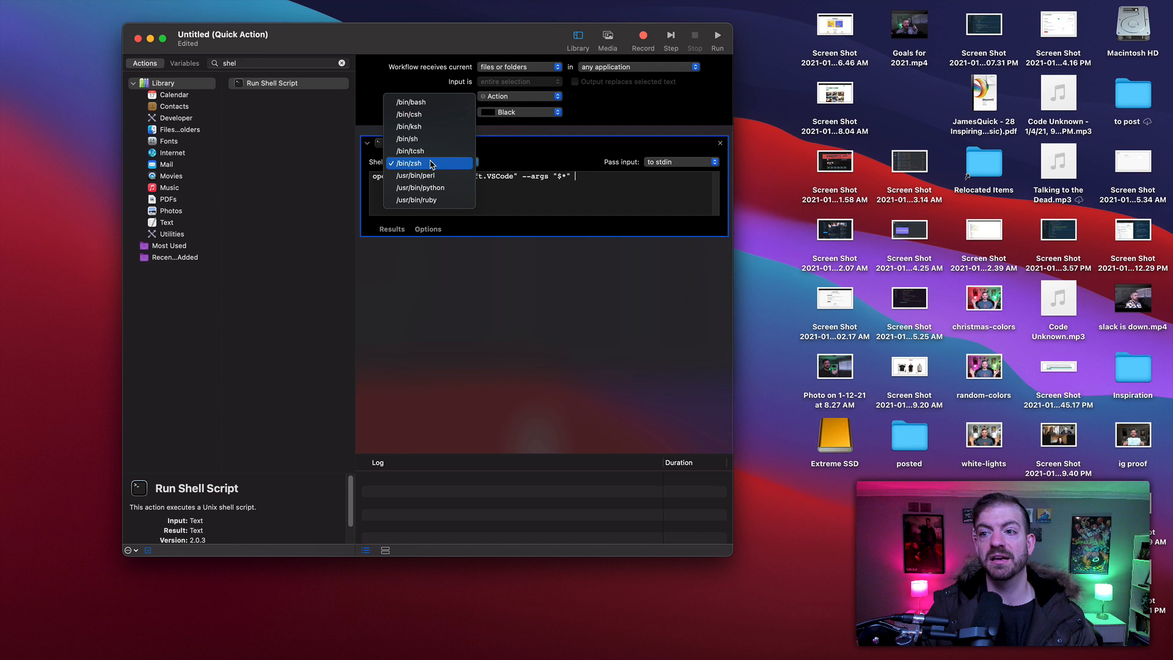
{"action": "left_click", "coordinate": [416, 163]}
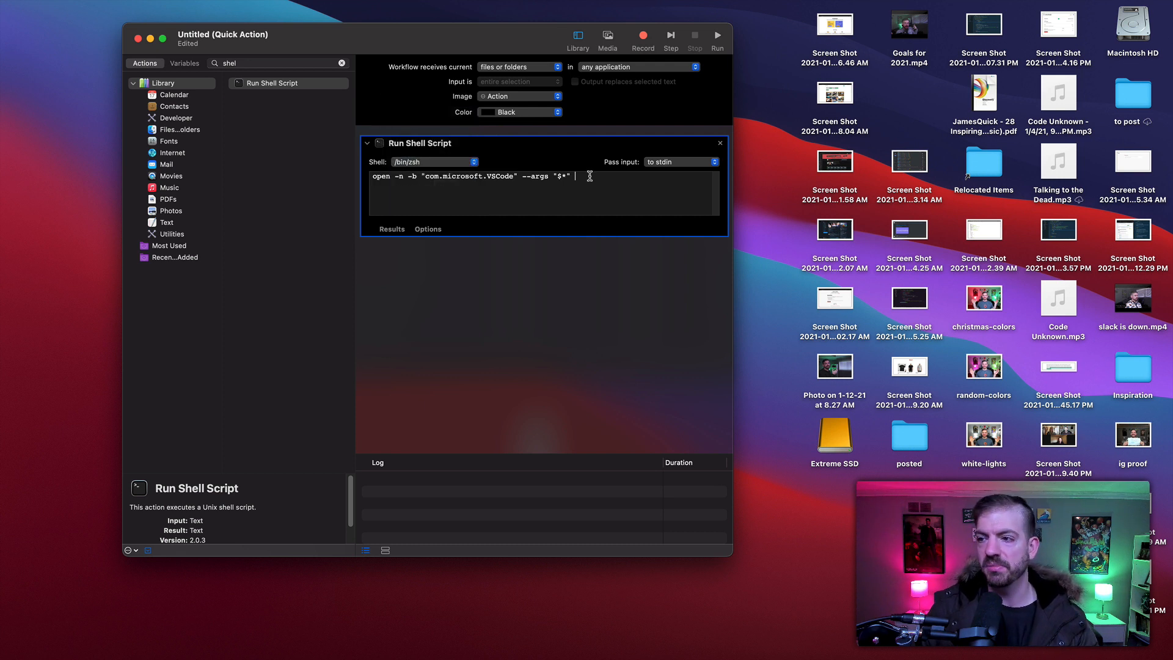
{"action": "left_click", "coordinate": [434, 161]}
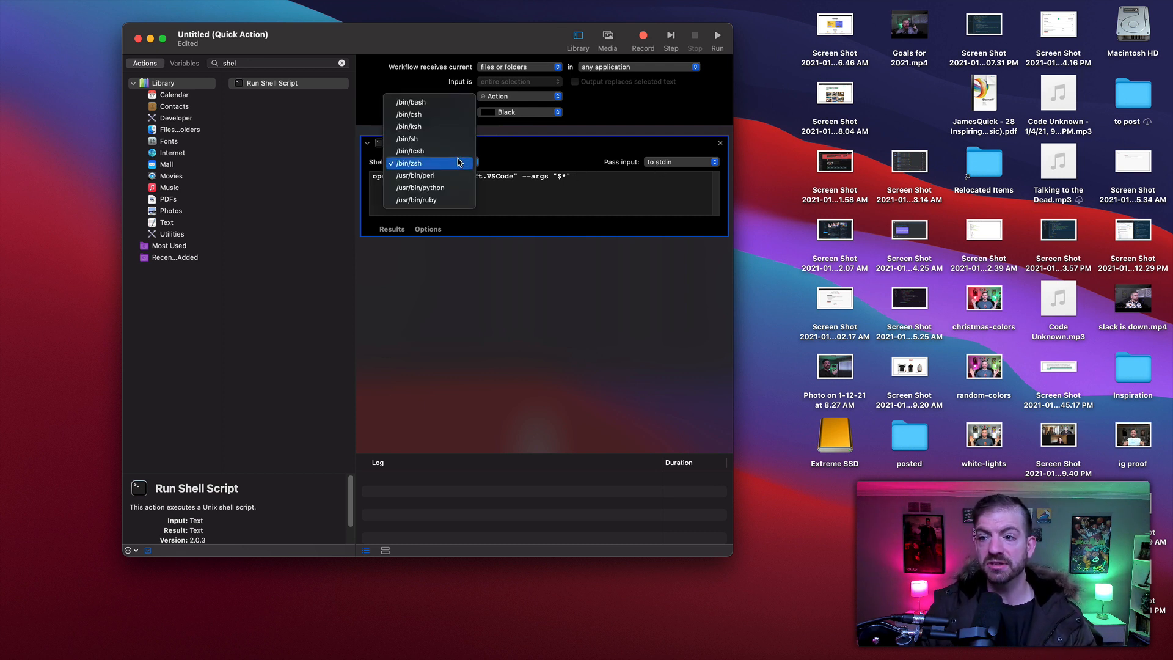
{"action": "left_click", "coordinate": [410, 163]}
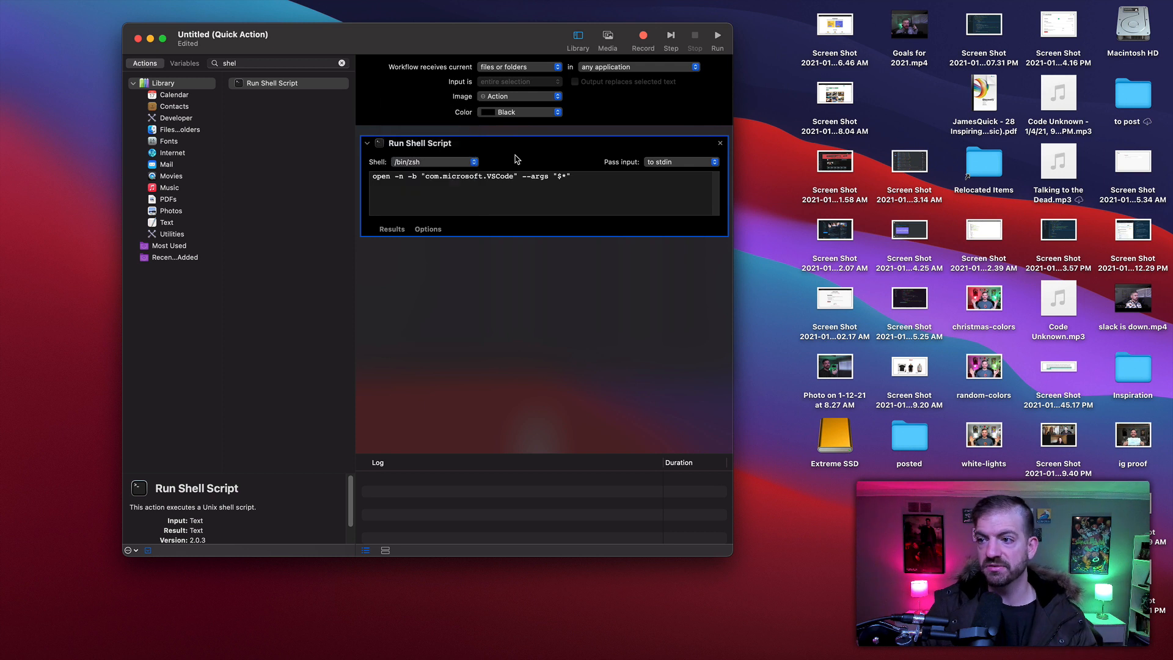
{"action": "left_click", "coordinate": [678, 161]}
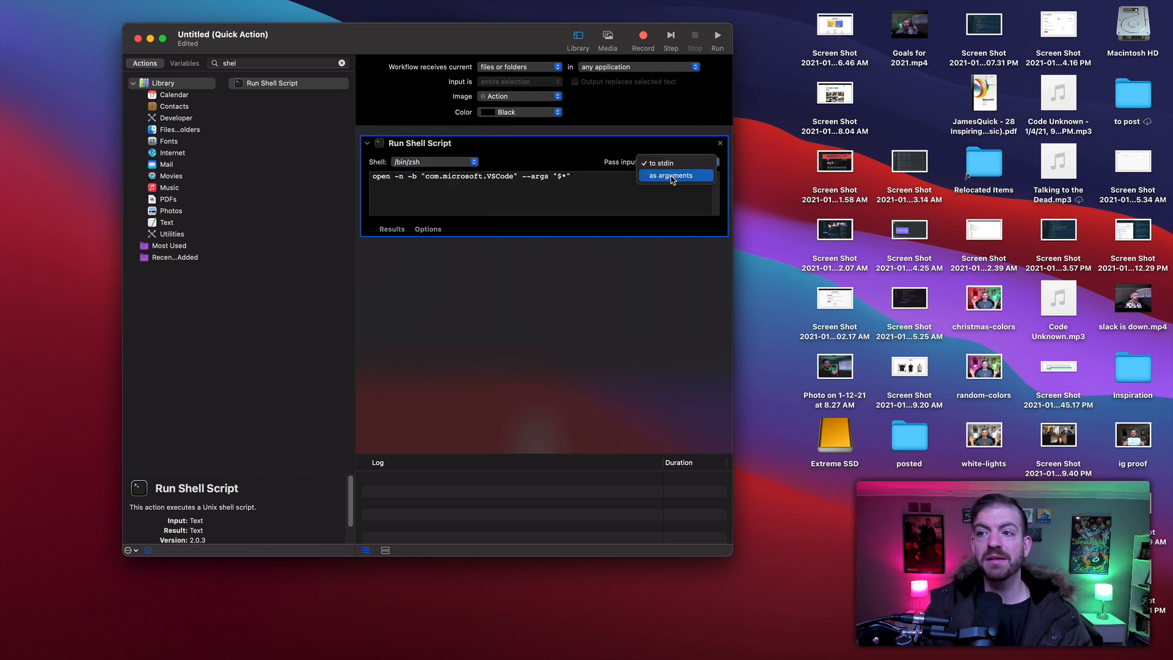
{"action": "left_click", "coordinate": [671, 176]}
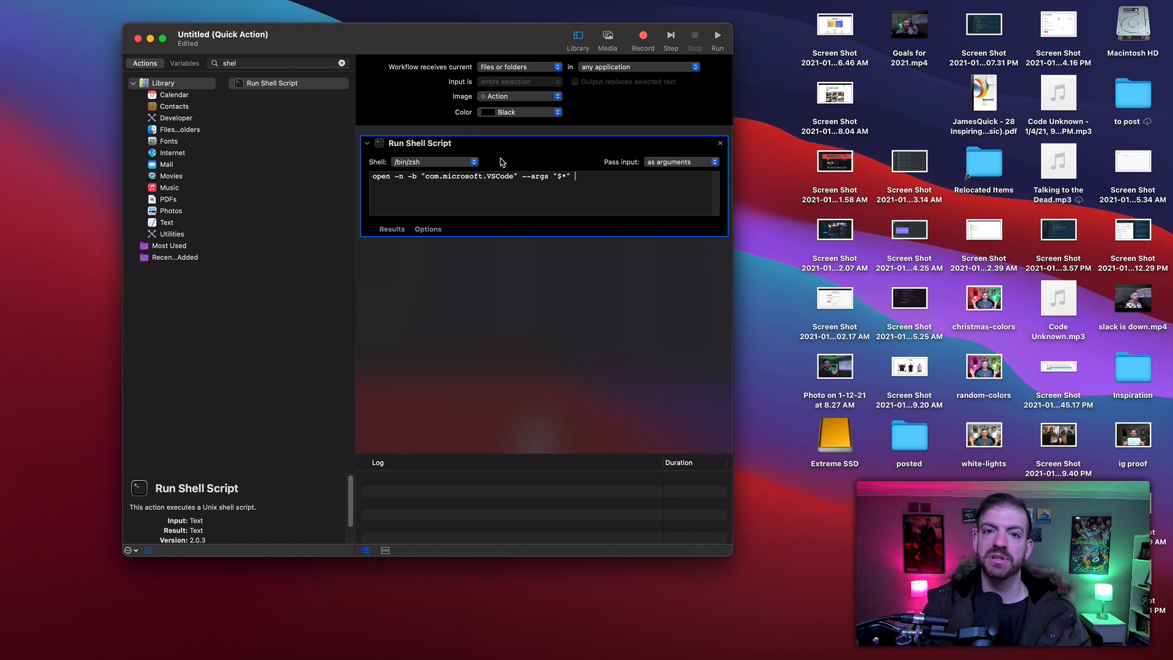
{"action": "mouse_move", "coordinate": [596, 186]}
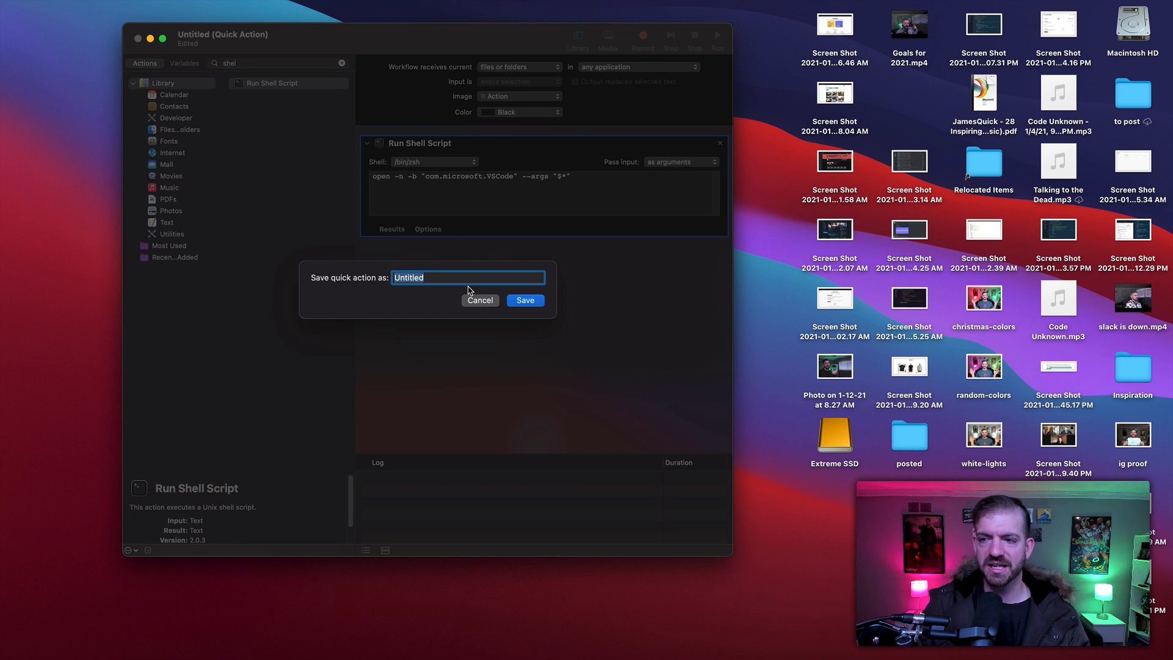
Step: Enter the name 'Open in VS Code' in the save sheet and confirm the save
{"action": "type", "text": "Open"}
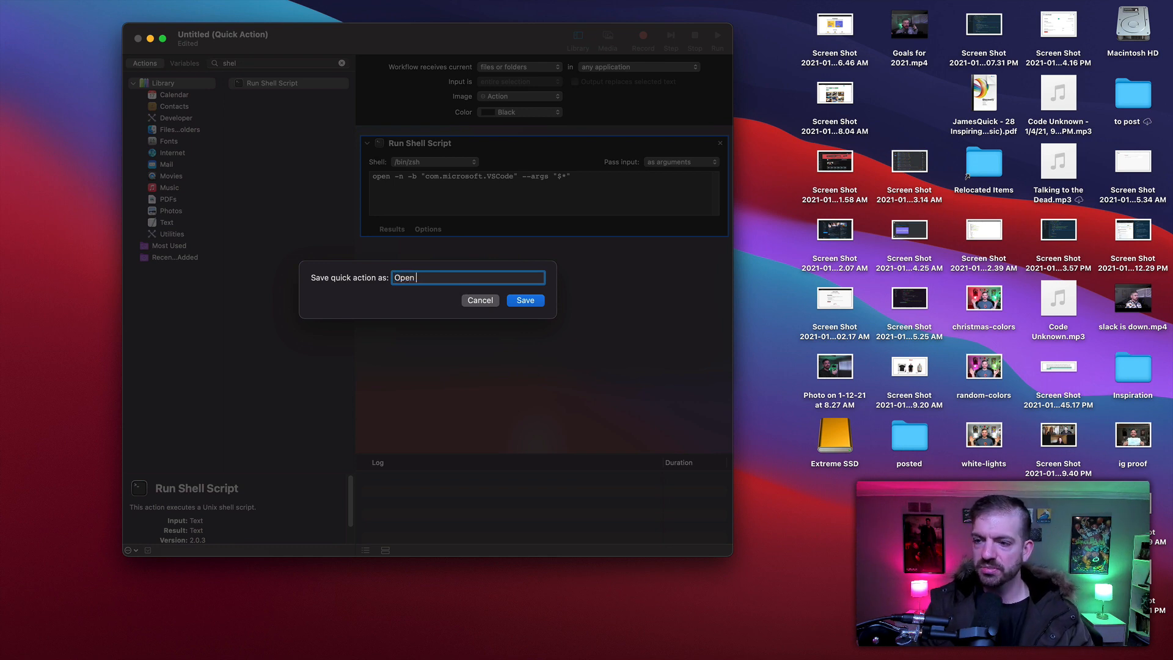
{"action": "left_click", "coordinate": [525, 300]}
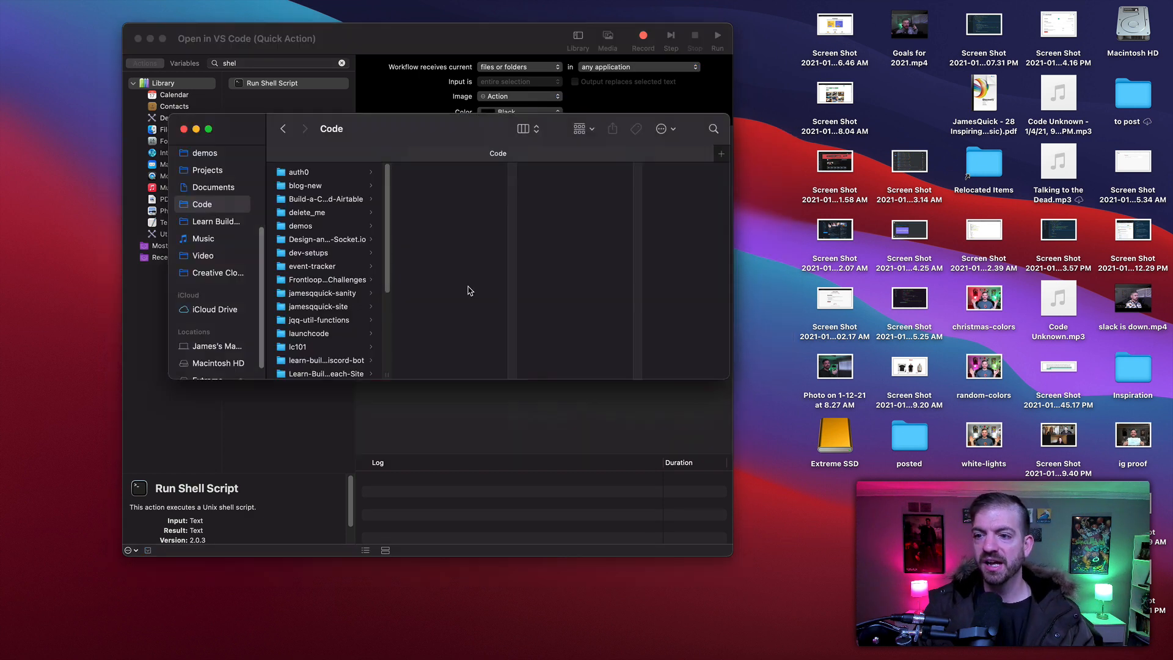
{"action": "mouse_move", "coordinate": [323, 252]}
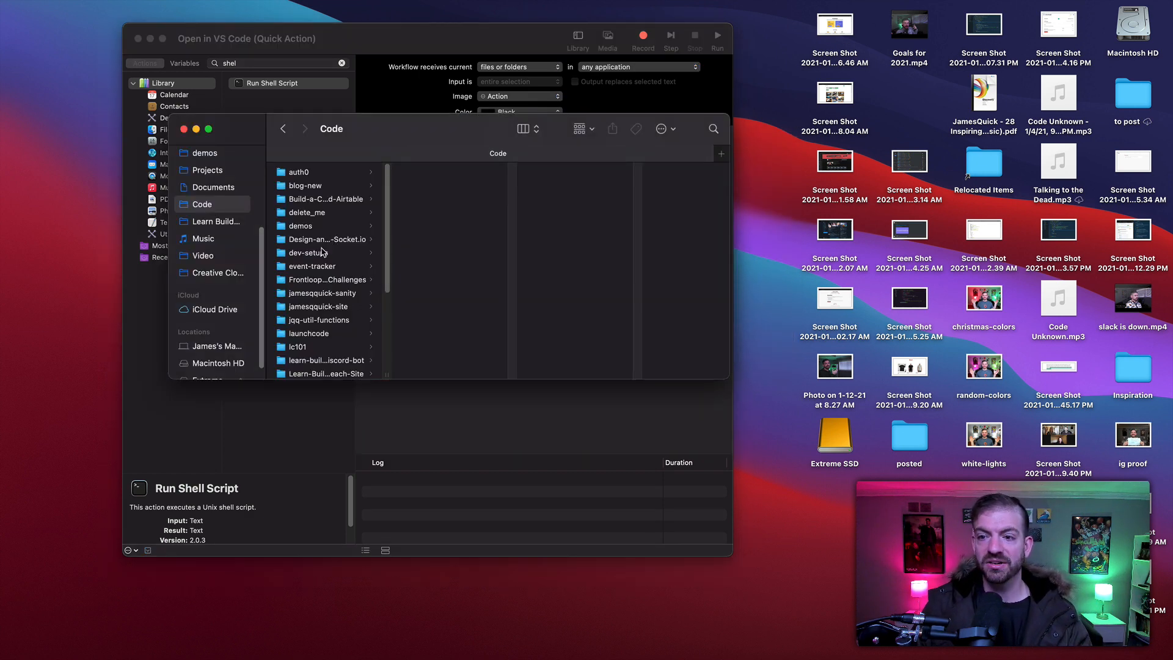
Step: Select dev-setups and choose Quick Actions > Open in VS Code from its context menu
{"action": "left_click", "coordinate": [307, 253]}
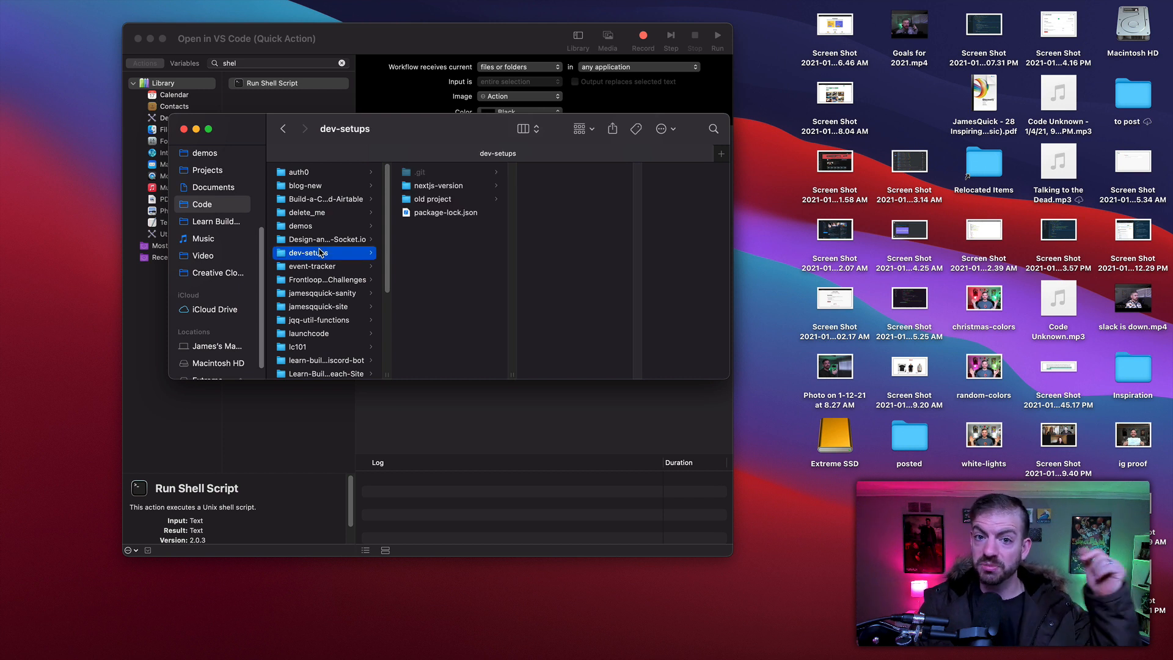
{"action": "right_click", "coordinate": [313, 252]}
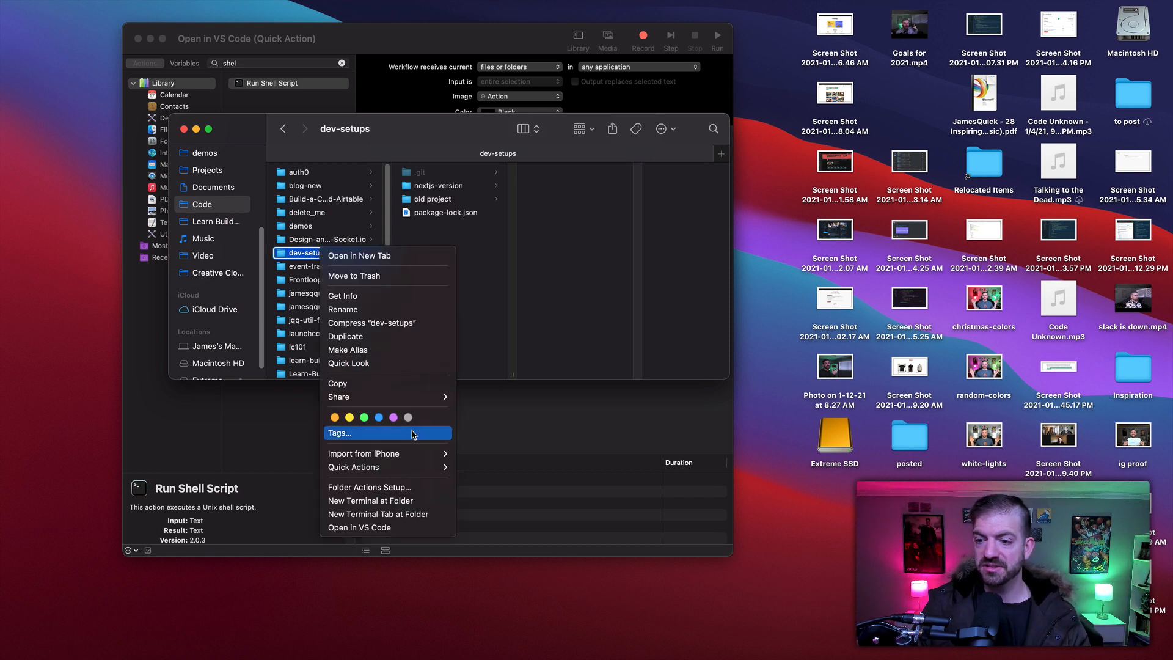
{"action": "mouse_move", "coordinate": [353, 467]}
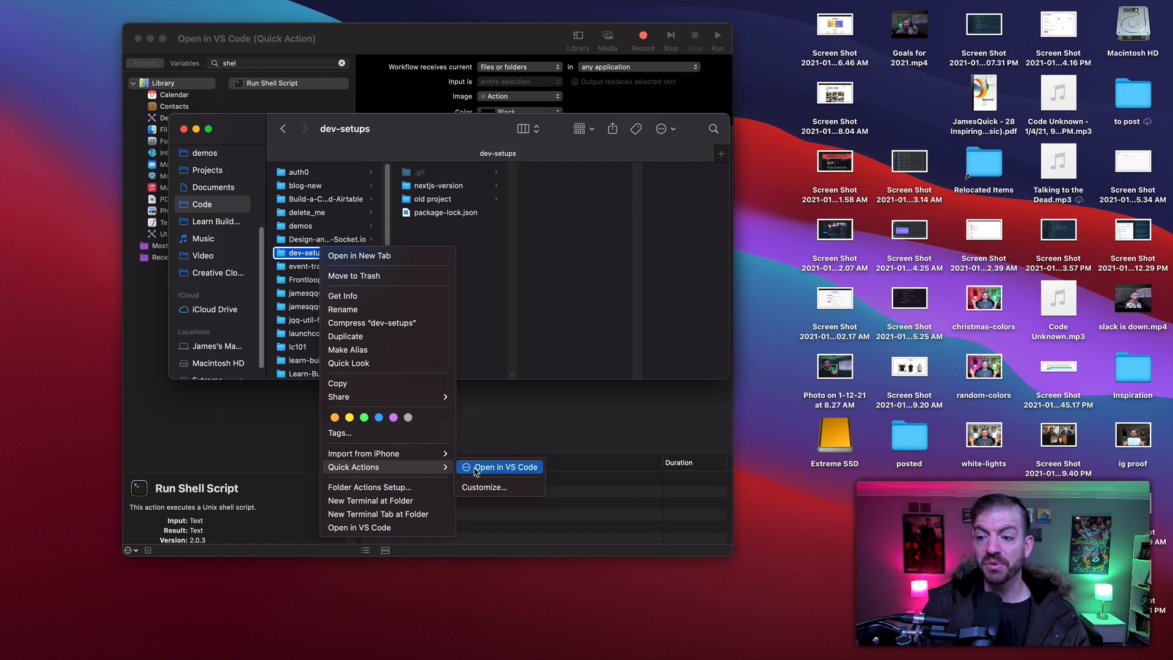
{"action": "left_click", "coordinate": [503, 467]}
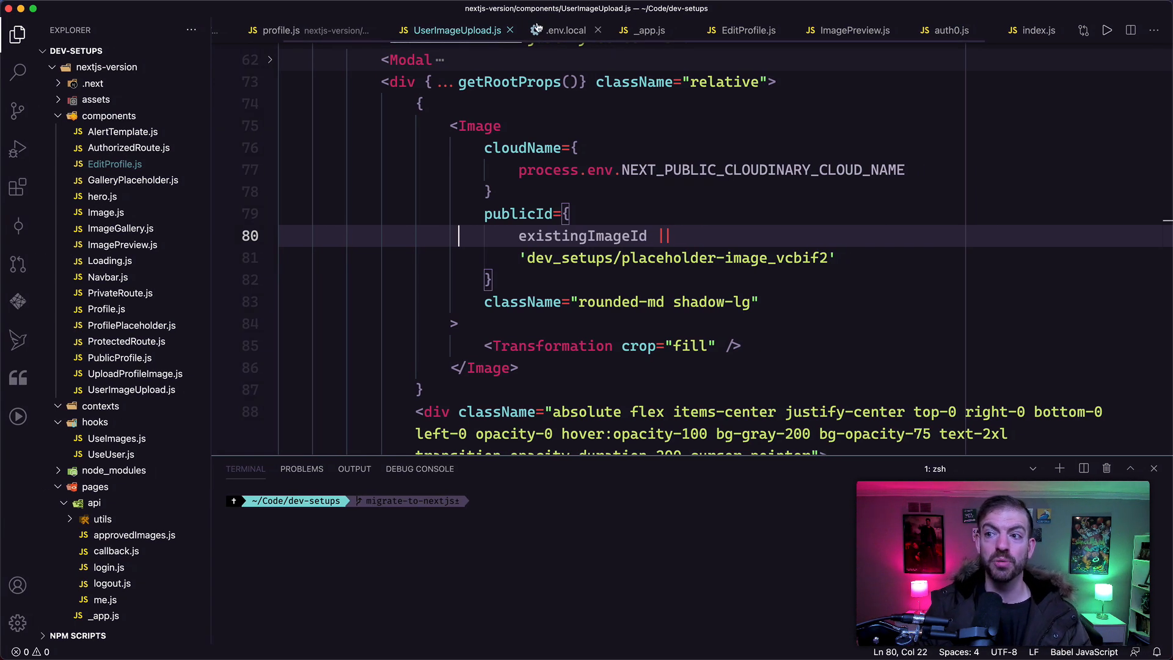
{"action": "mouse_move", "coordinate": [563, 30]}
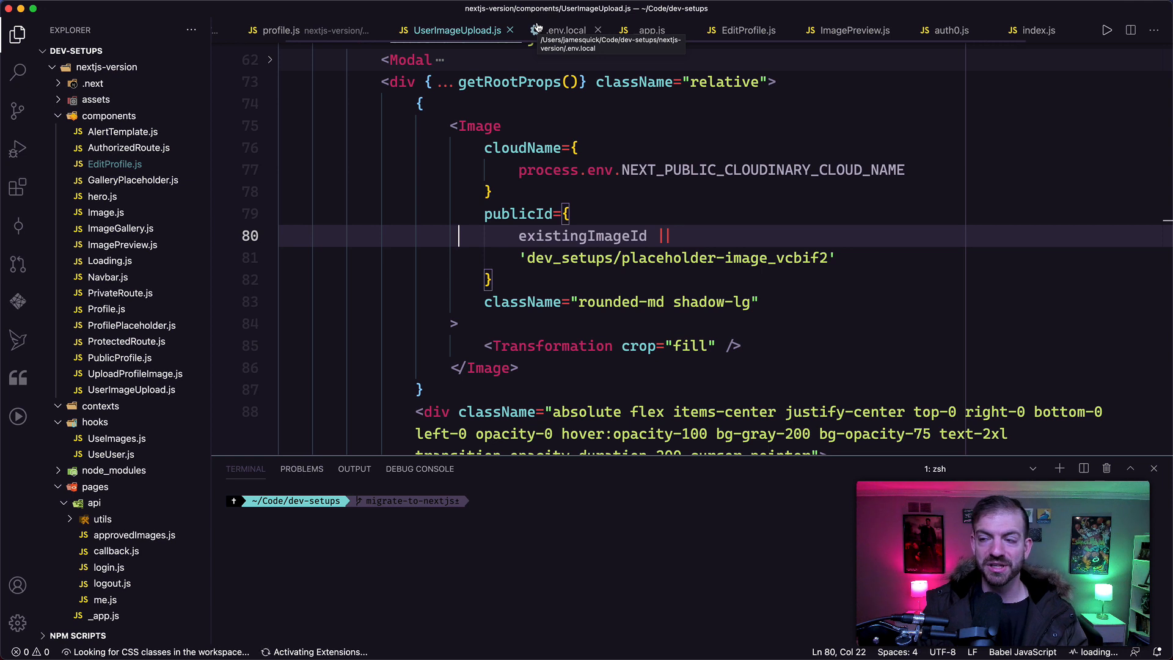